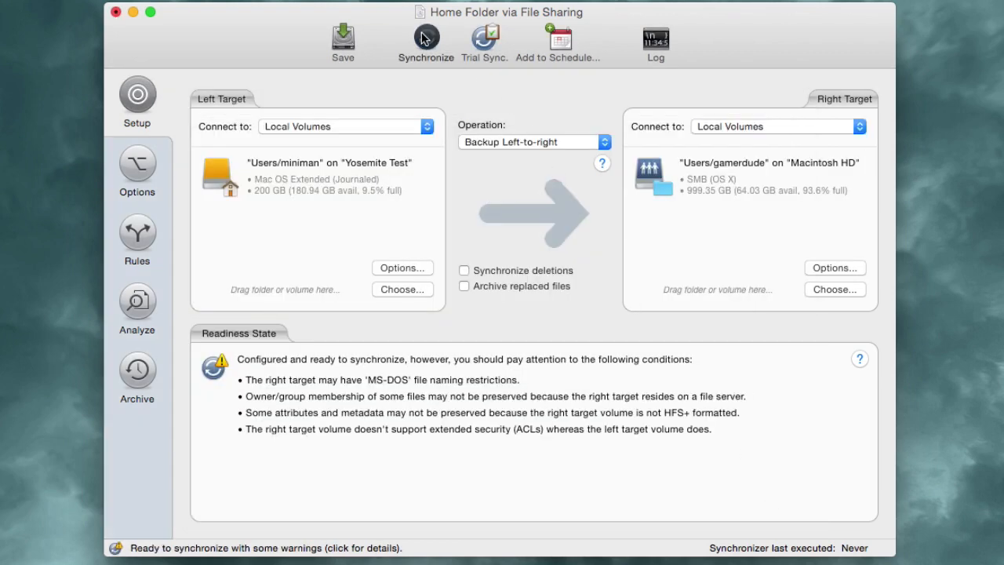
Step: Connect the right target through the Mav D ChronoAgent profile
click(426, 39)
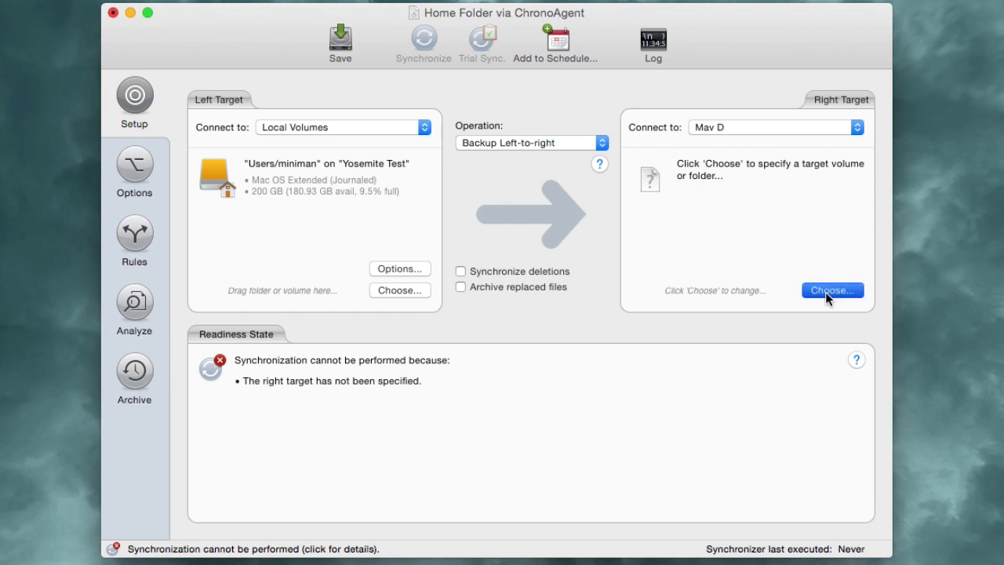
Step: Browse the remote Mac and show the Mav D profile's connection settings
click(831, 290)
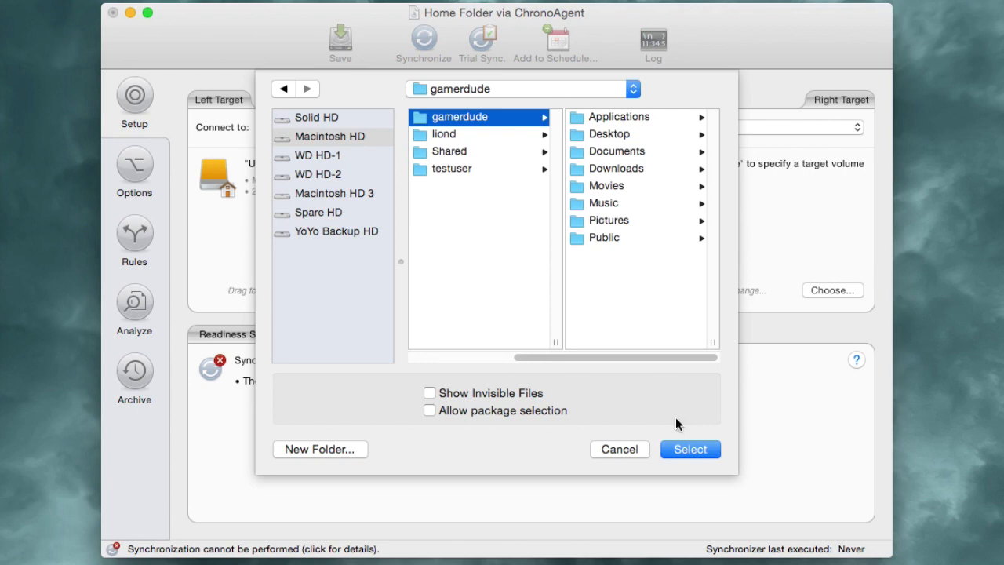
click(690, 448)
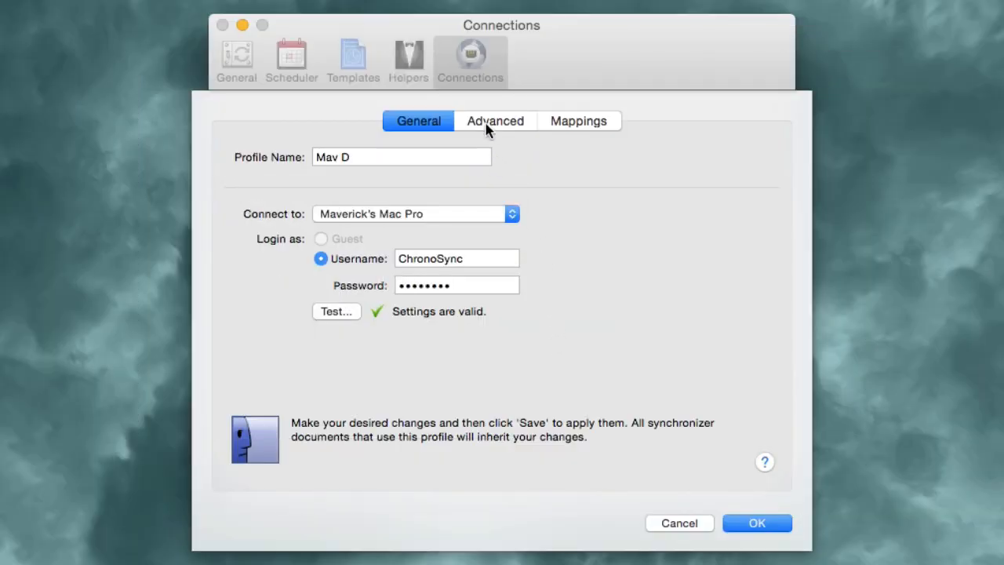
Step: Save the Mav D profile with High data compression and WAN access turned off
click(495, 119)
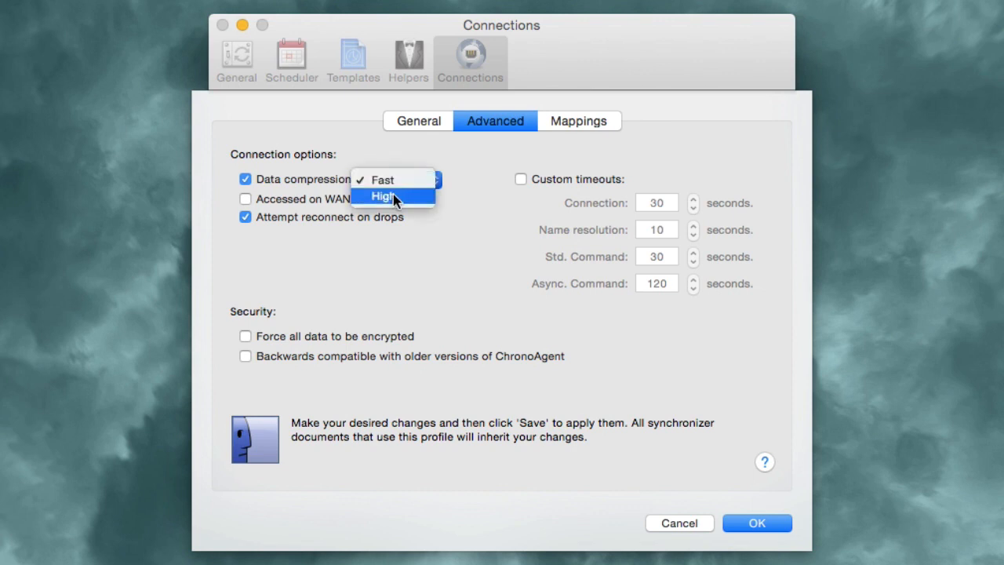
click(392, 194)
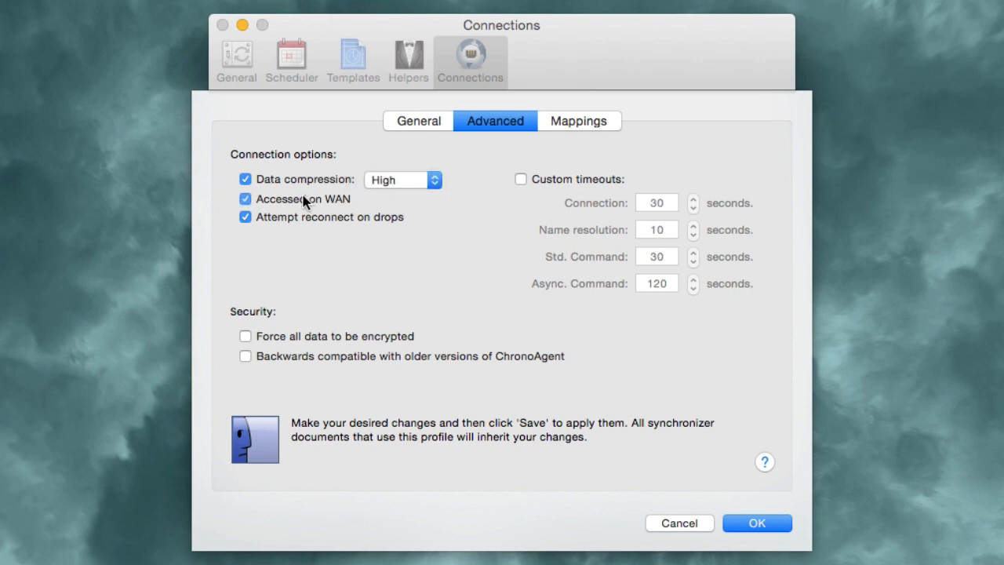
click(244, 198)
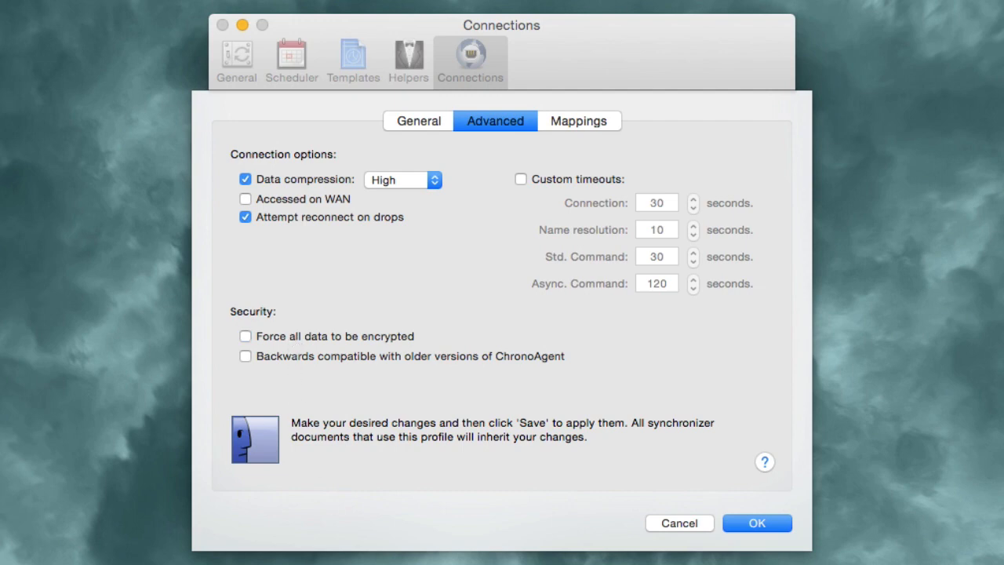
click(756, 522)
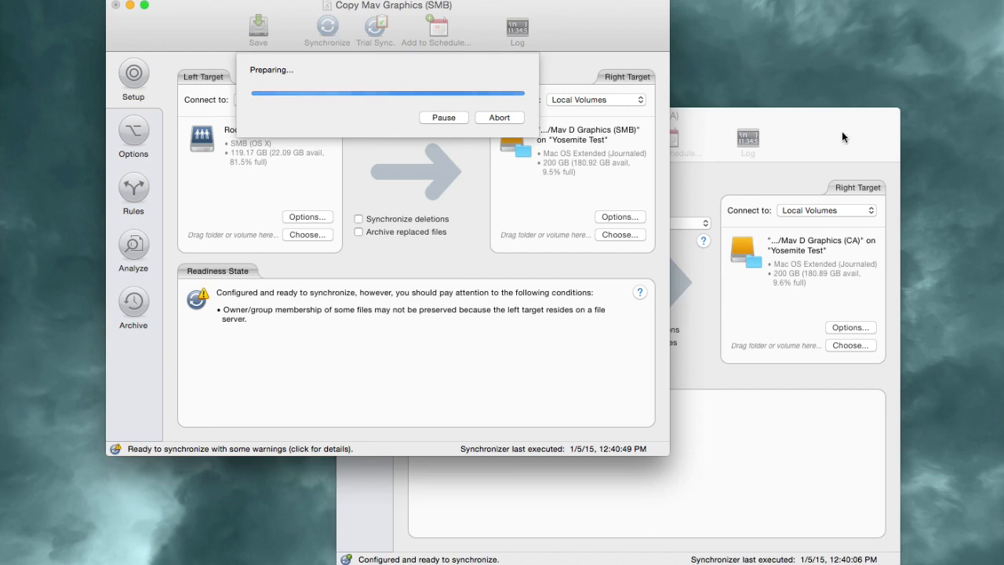